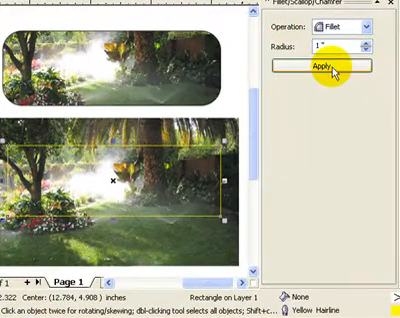
# Apply filleted rounded corners to the upper garden photo rectangle
pyautogui.click(320, 64)
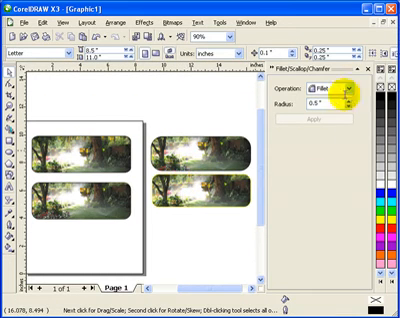
pyautogui.moveTo(290, 148)
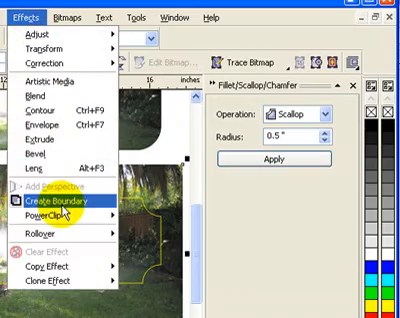
# Extract the landscape image from the lower frame's PowerClip for reshaping
pyautogui.click(76, 202)
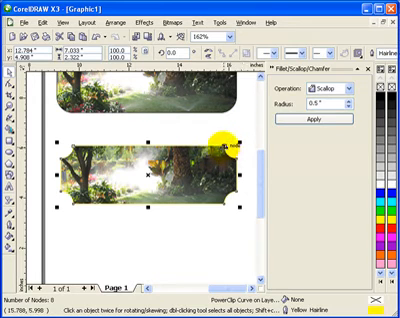
# Apply the Scallop operation so the lower frame gets inward-cut corners
pyautogui.click(328, 118)
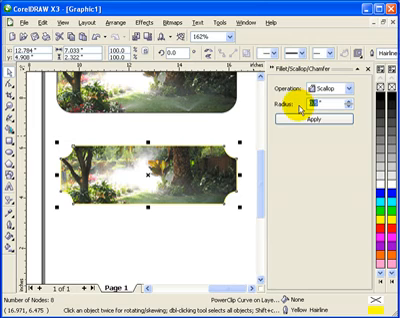
pyautogui.click(312, 104)
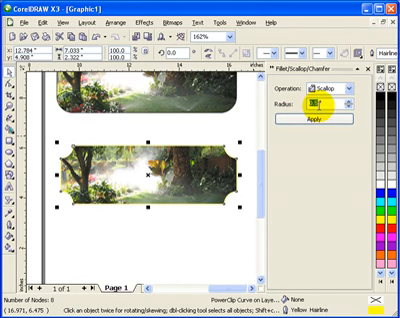